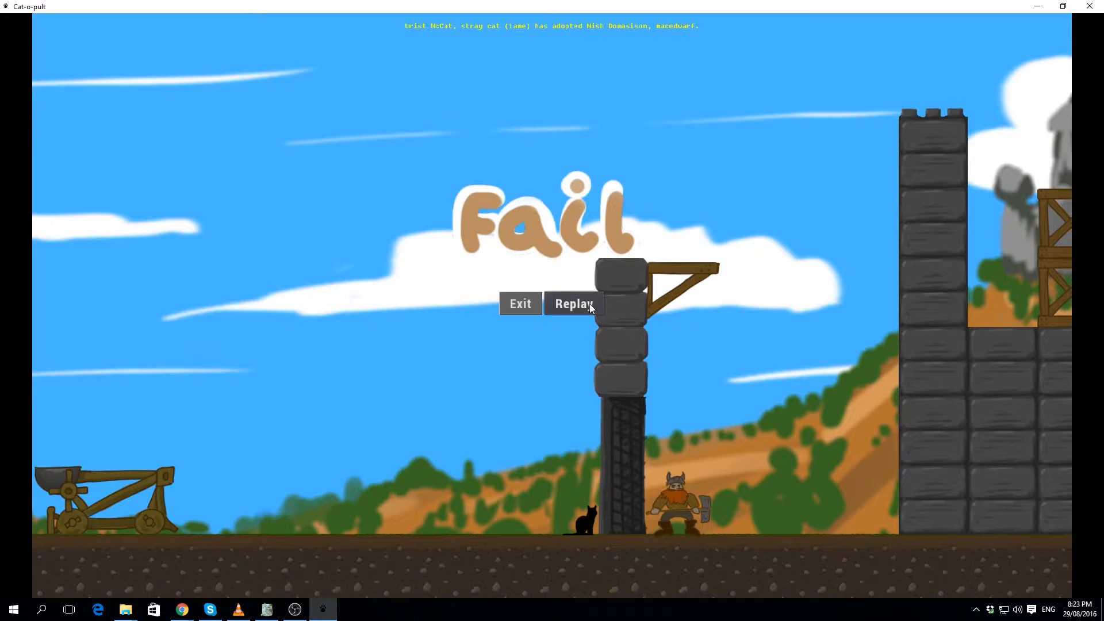
# Restart the failed level via Replay so the catapult aiming arrow is ready again.
pyautogui.click(572, 303)
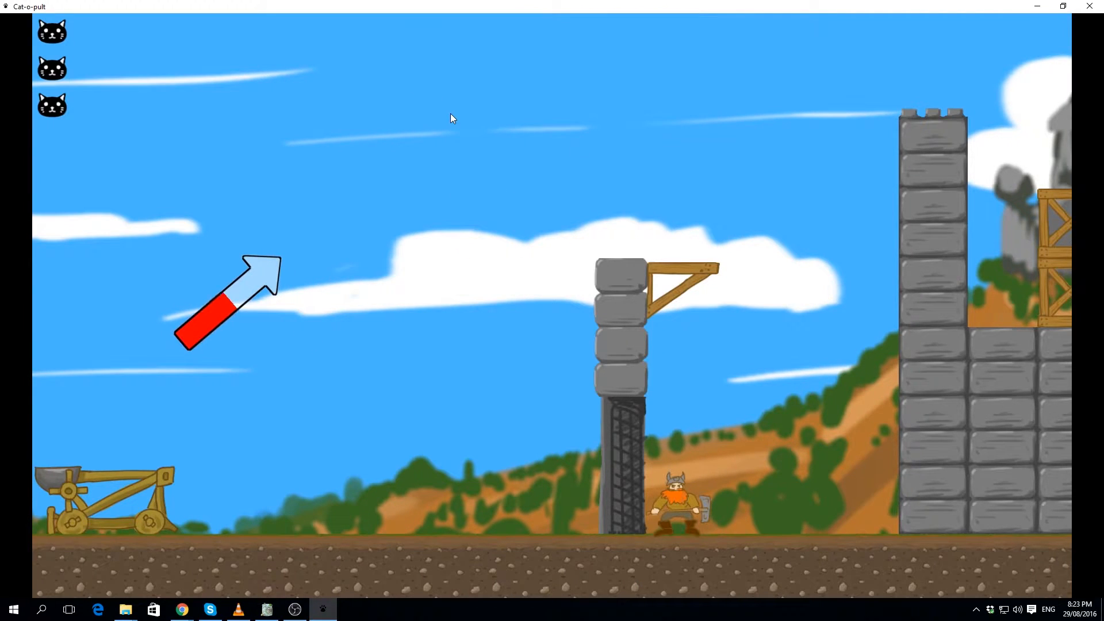